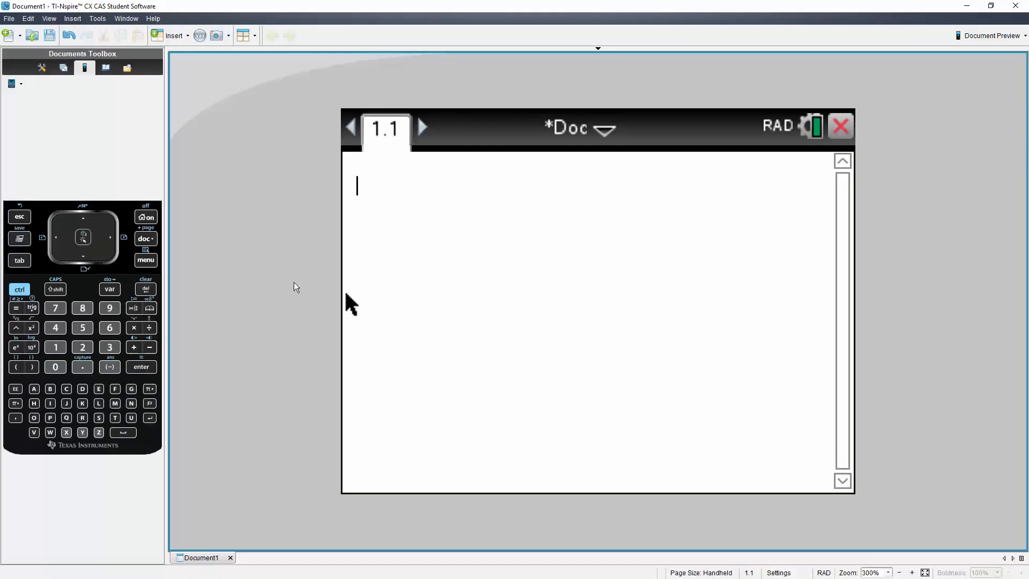
Step: Insert the remain( ) function from the Number menu onto the entry line
{"action": "left_click", "coordinate": [145, 259]}
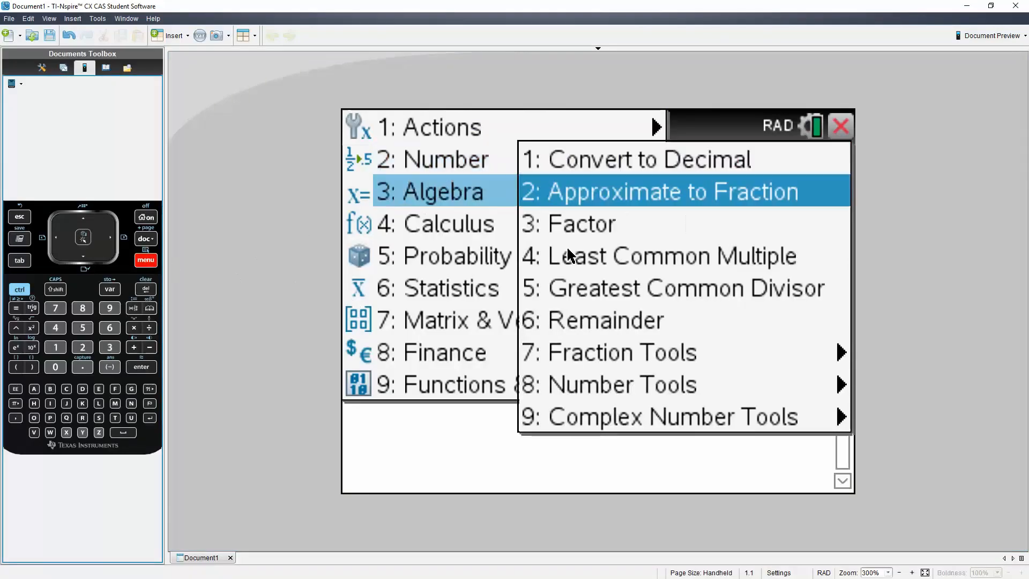
{"action": "left_click", "coordinate": [603, 320]}
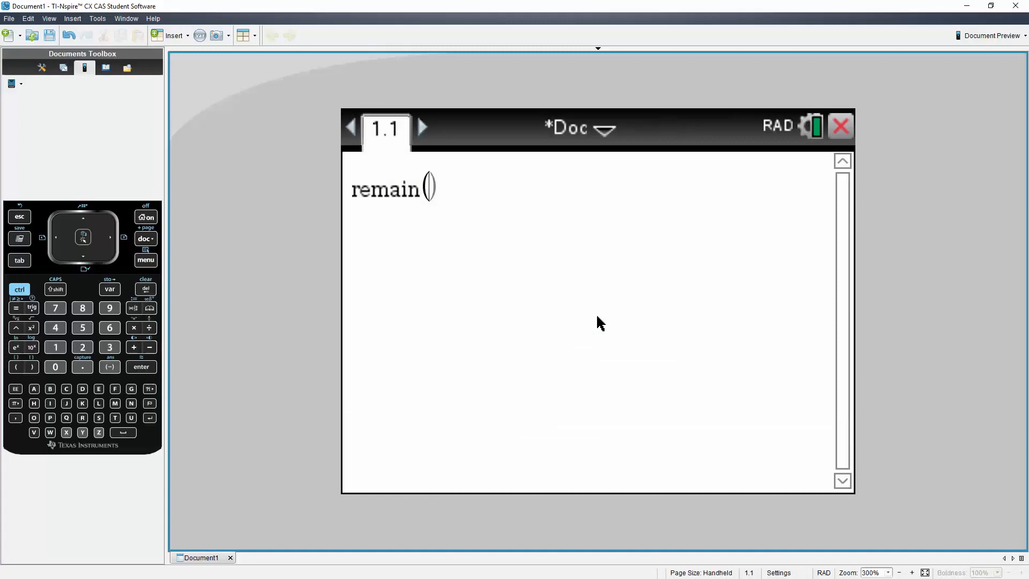
Step: Evaluate remain(15,11) to get the result 4
{"action": "left_click", "coordinate": [54, 346]}
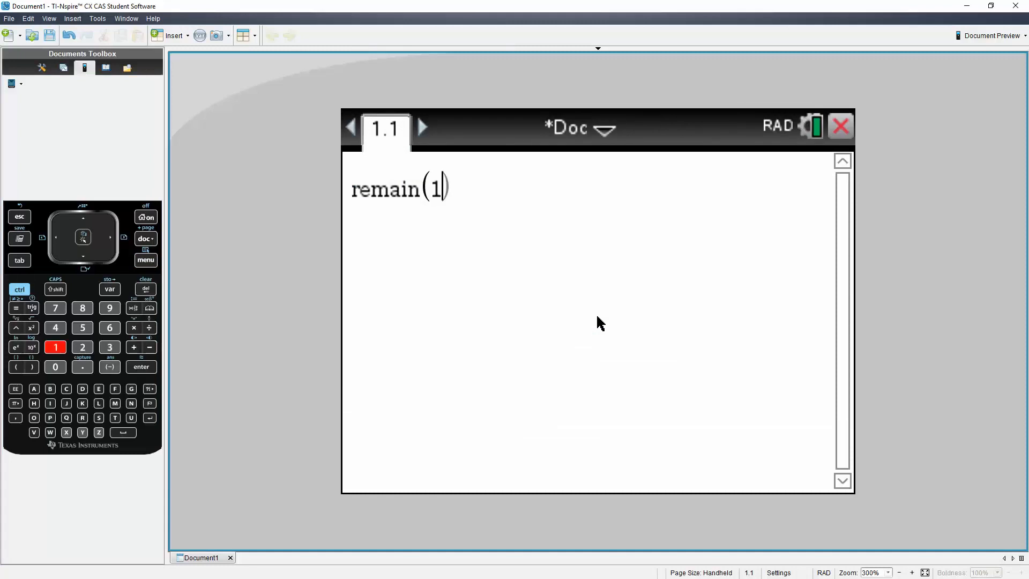
{"action": "left_click", "coordinate": [83, 328]}
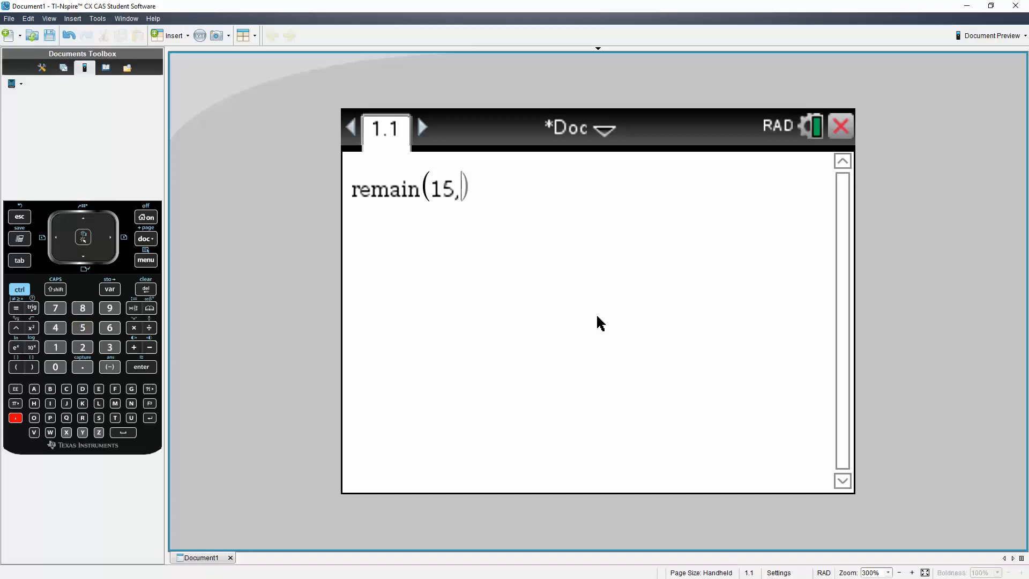
{"action": "key", "text": "enter"}
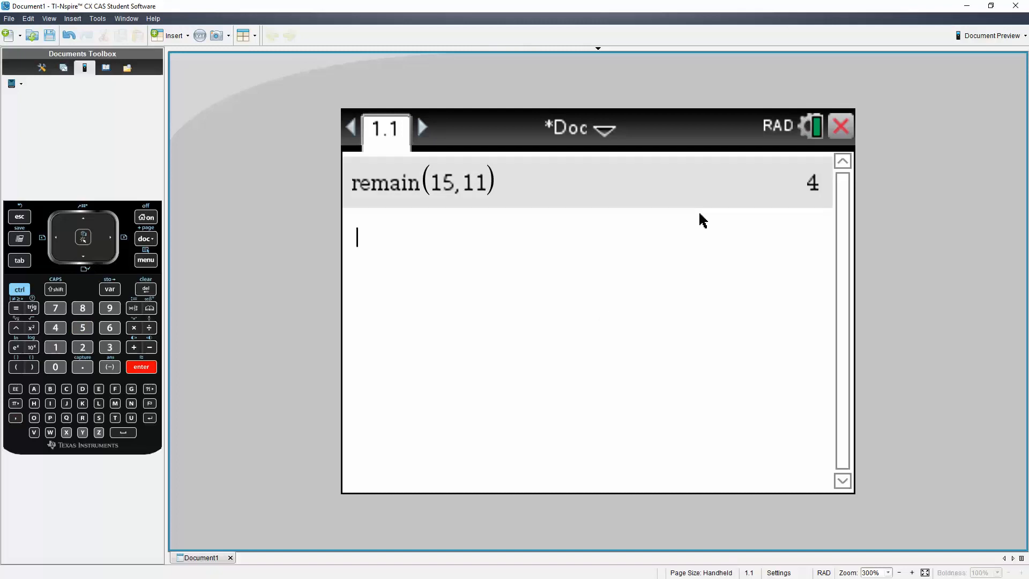
{"action": "mouse_move", "coordinate": [366, 216]}
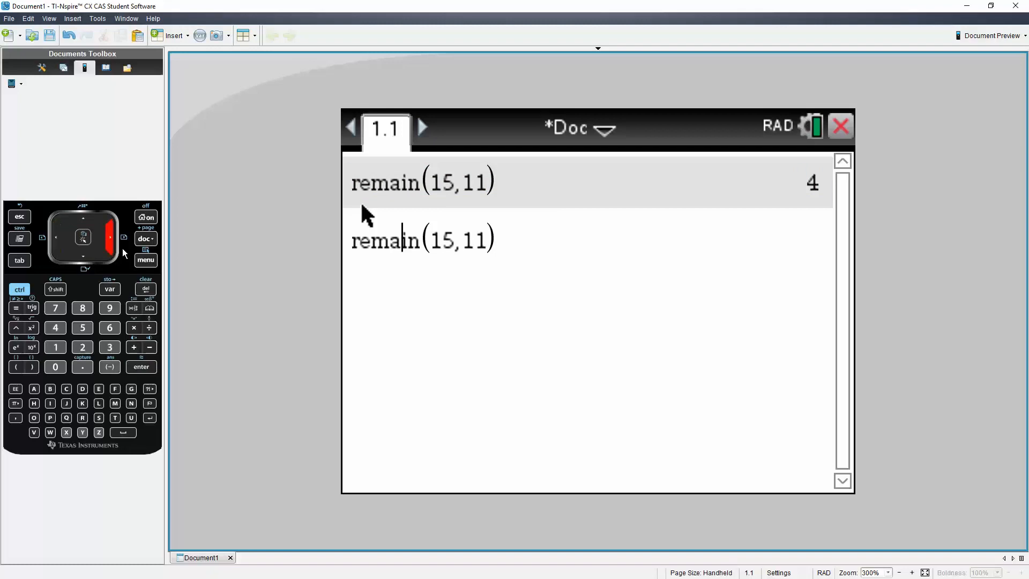
Step: Edit the recalled entry to remain(1257,15) and evaluate it to 12
{"action": "left_click", "coordinate": [82, 347]}
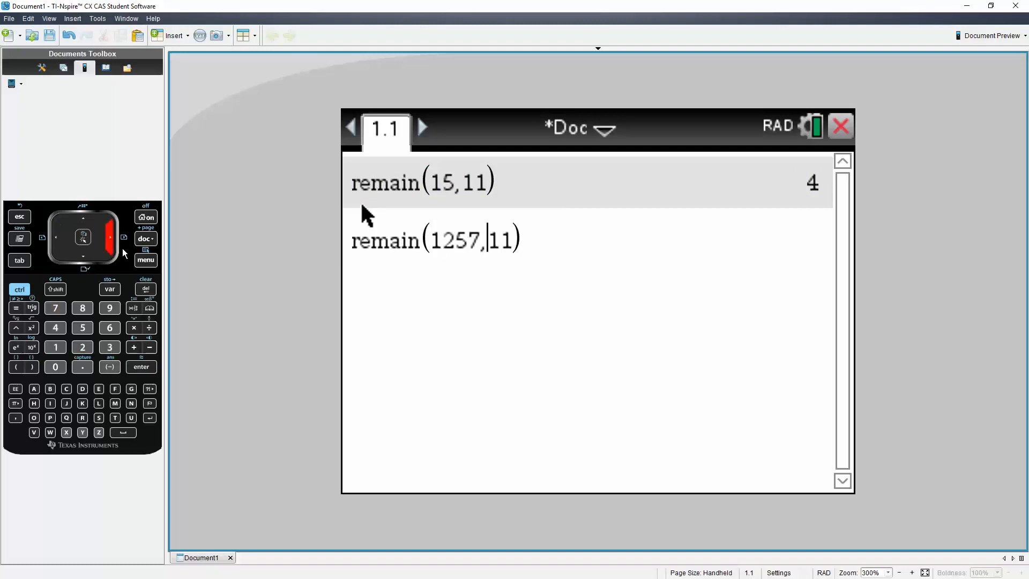
{"action": "left_click", "coordinate": [82, 328]}
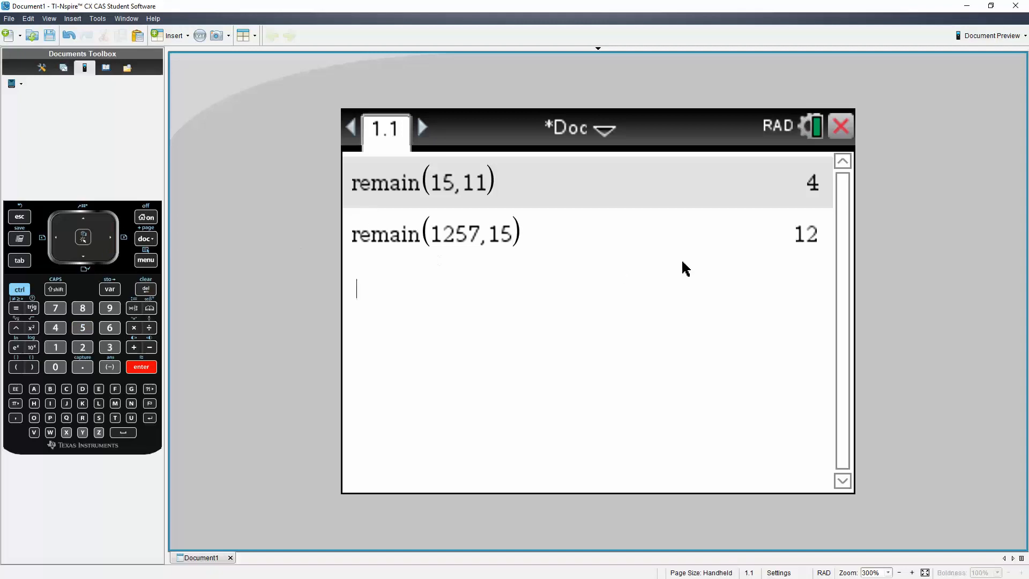
{"action": "mouse_move", "coordinate": [725, 243]}
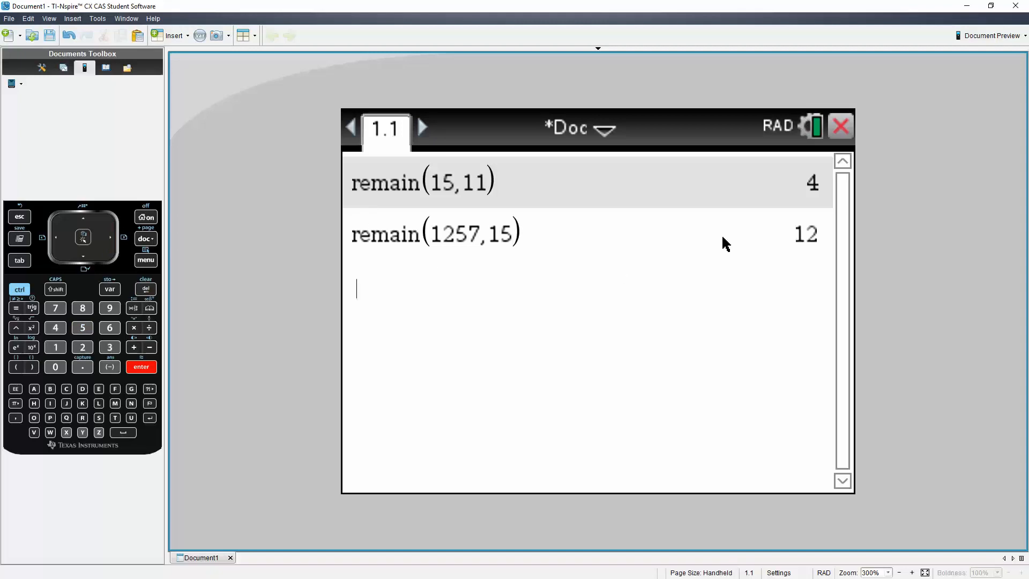